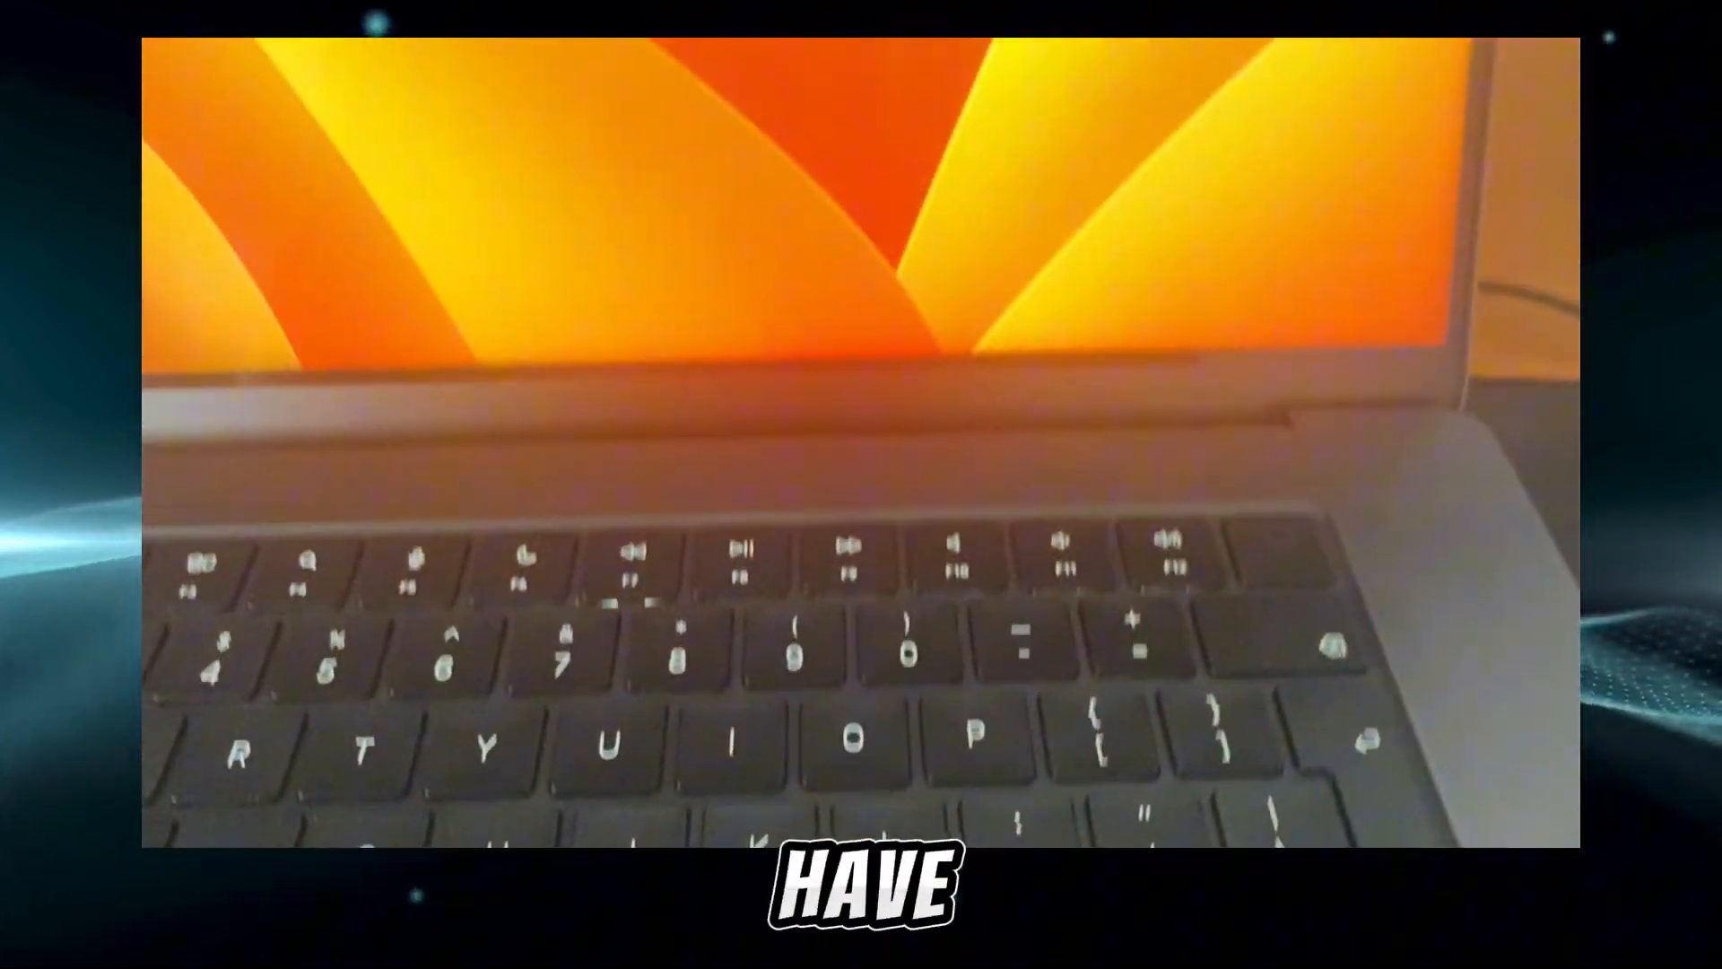
- Turn Wi-Fi off from the menu bar Wi-Fi status menu
{"action": "left_click", "coordinate": [914, 75]}
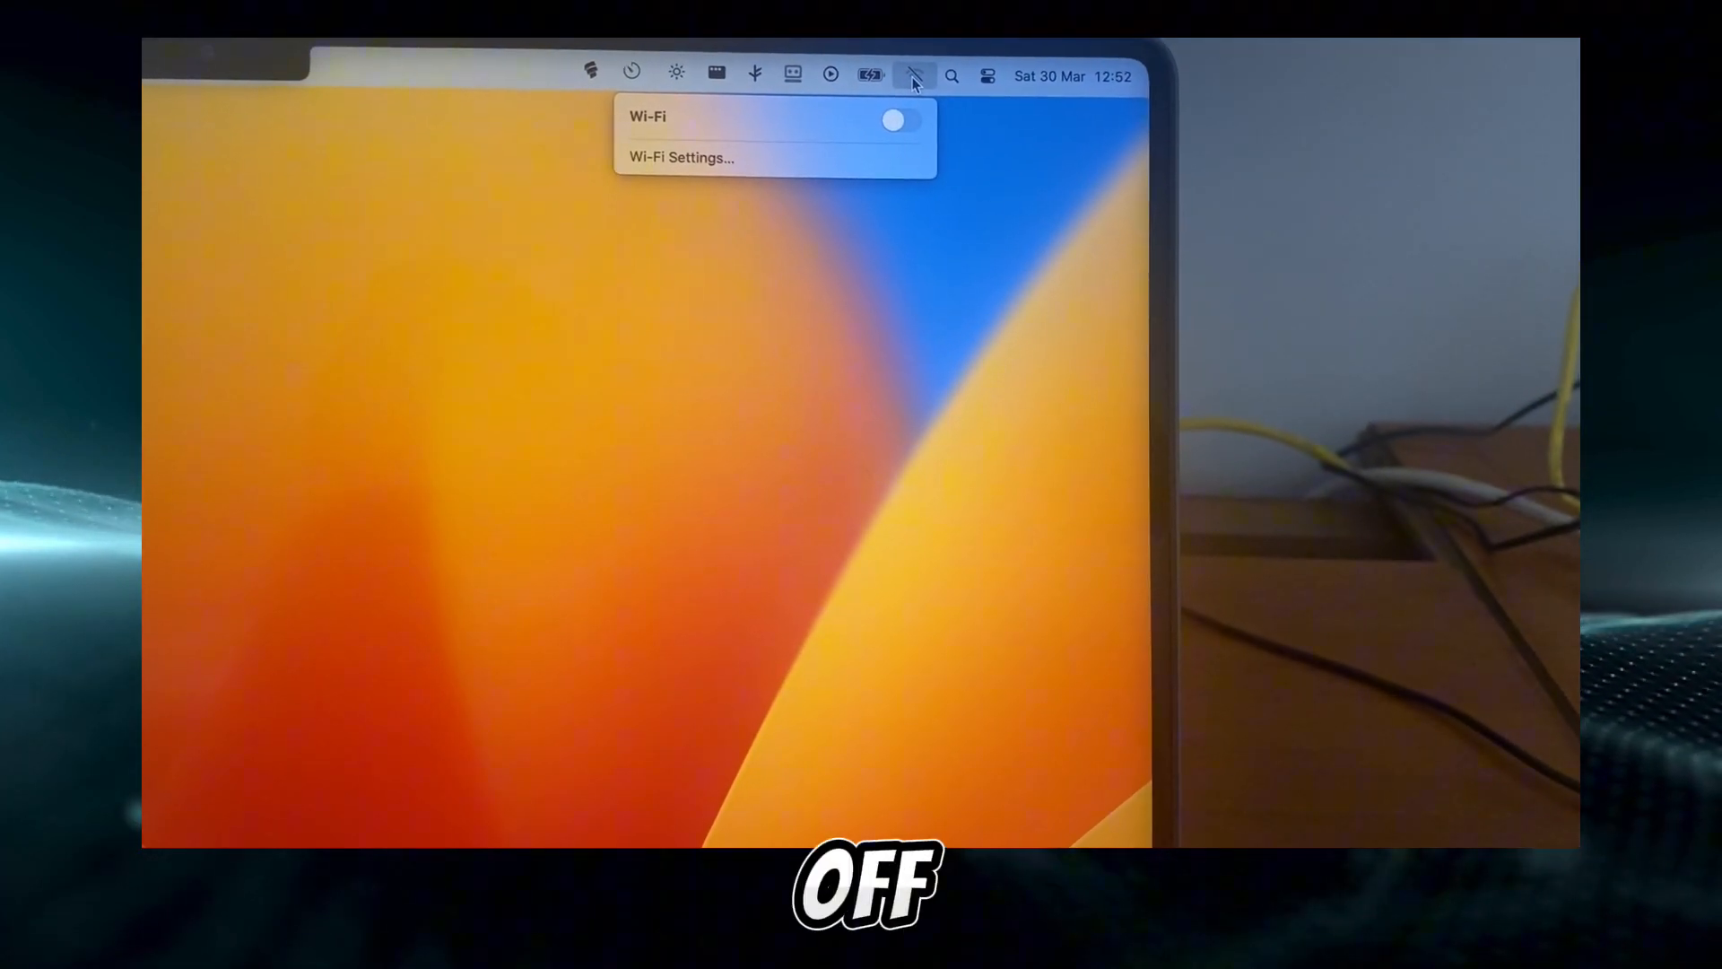